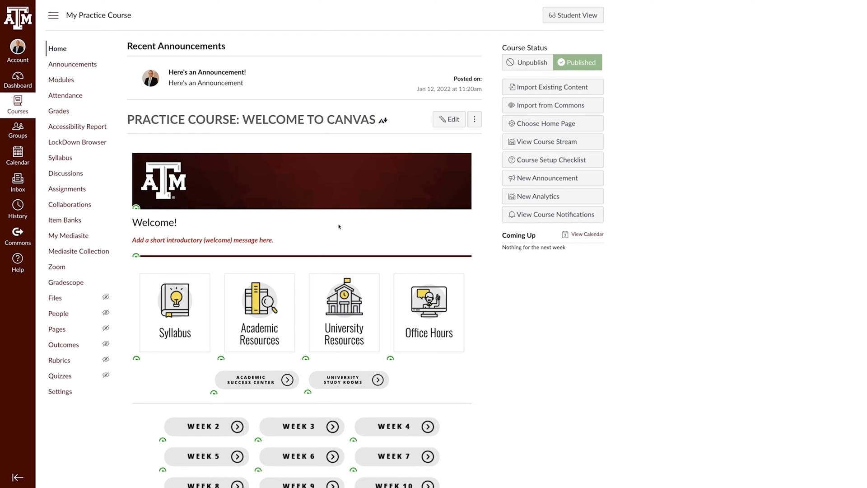
mouse_move(78, 142)
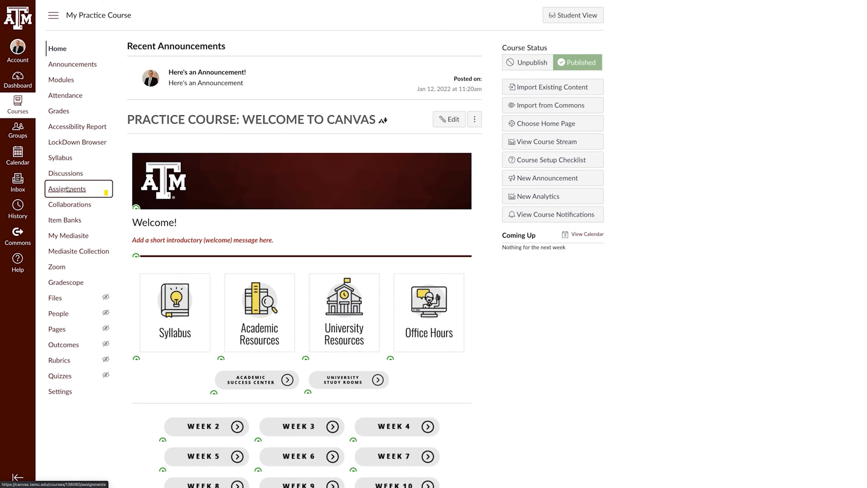
Step: Go to the practice course's Assignments page listing the Exams and Quizzes groups
click(66, 189)
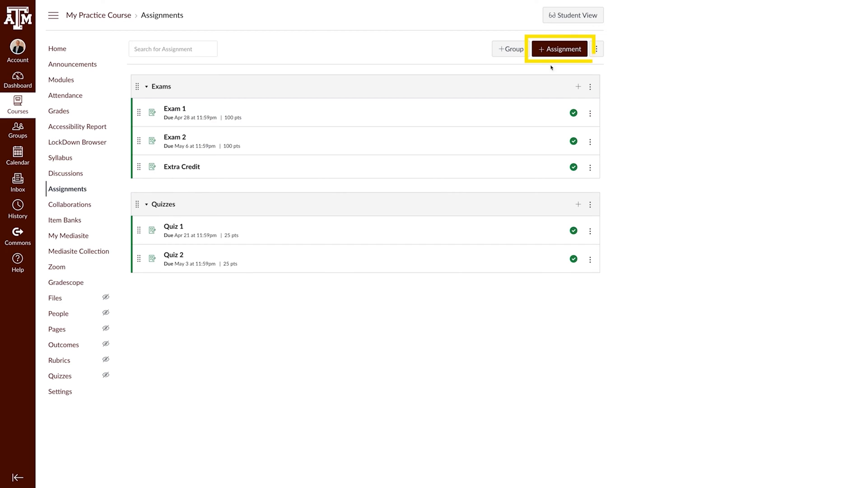
Step: Create and save an unpublished 0-point Extra Credit assignment in Exams with No Submission type
click(559, 49)
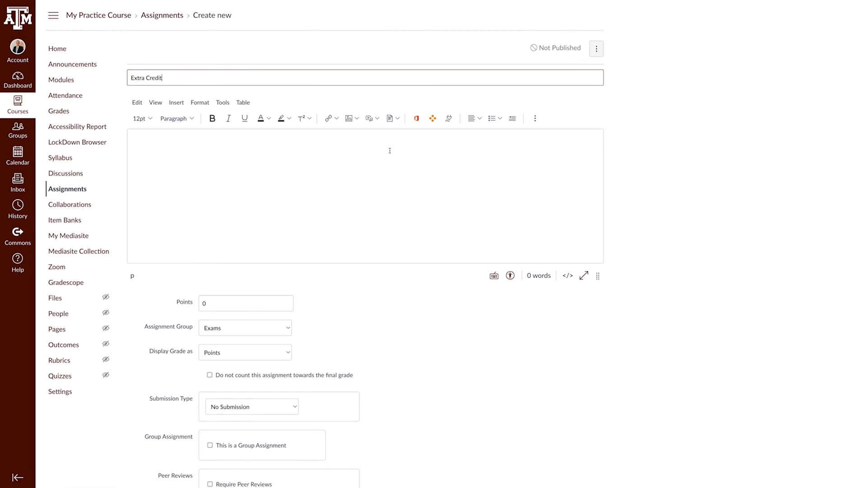
click(245, 302)
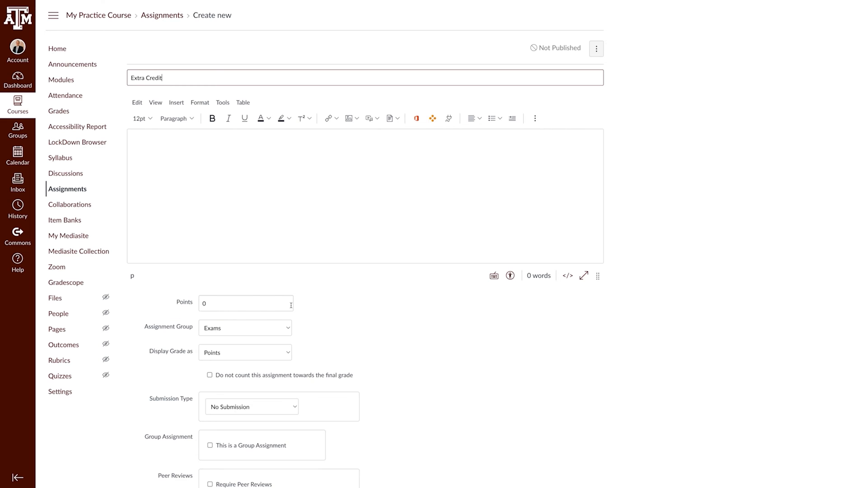
click(250, 405)
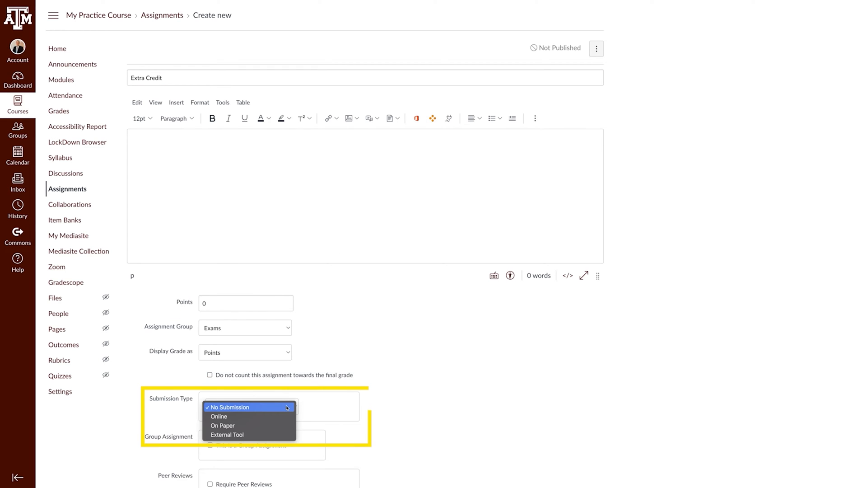
click(229, 407)
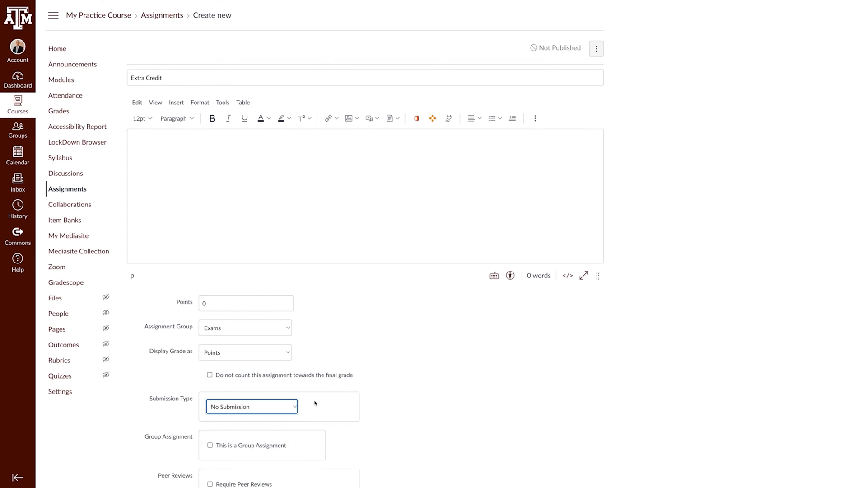
scroll(down, 3)
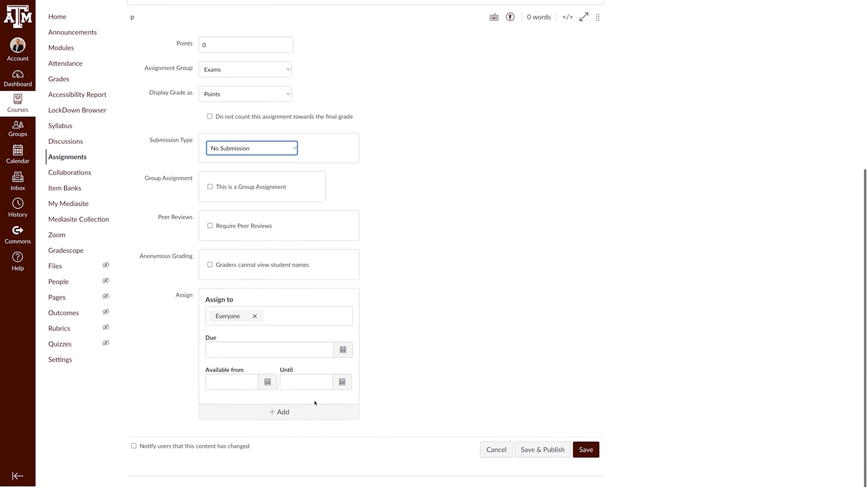
click(586, 449)
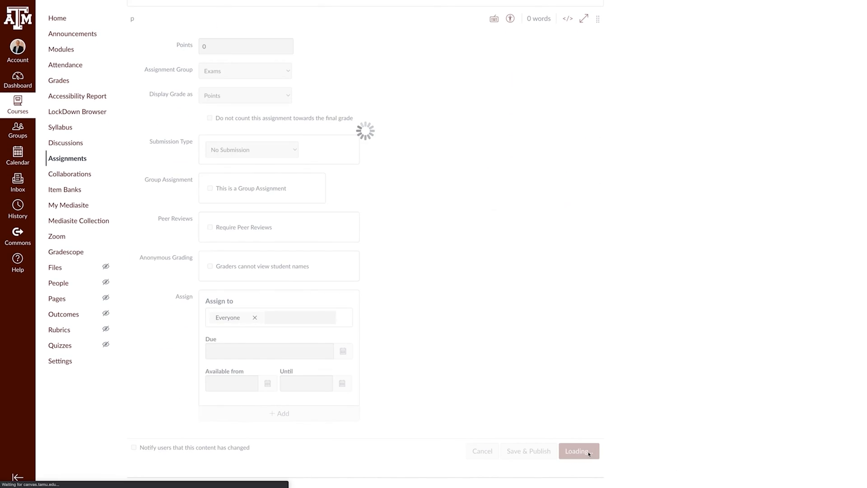
click(578, 450)
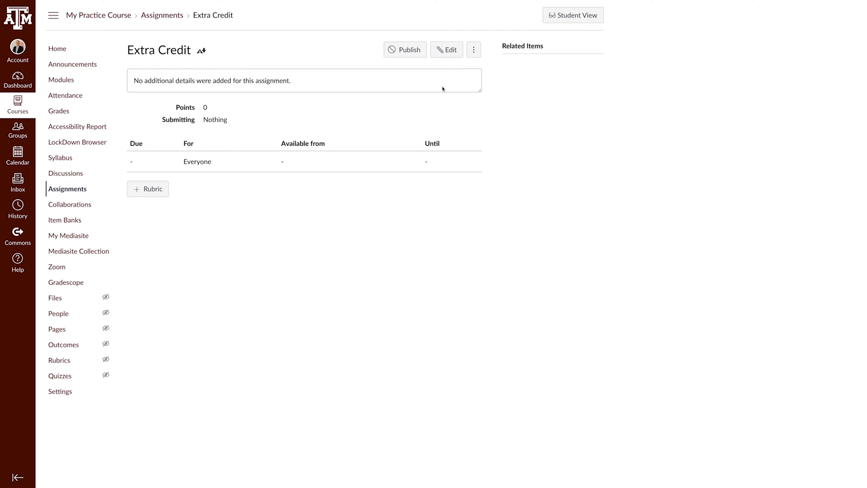
Step: Publish the Extra Credit assignment and move into its SpeedGrader
click(404, 48)
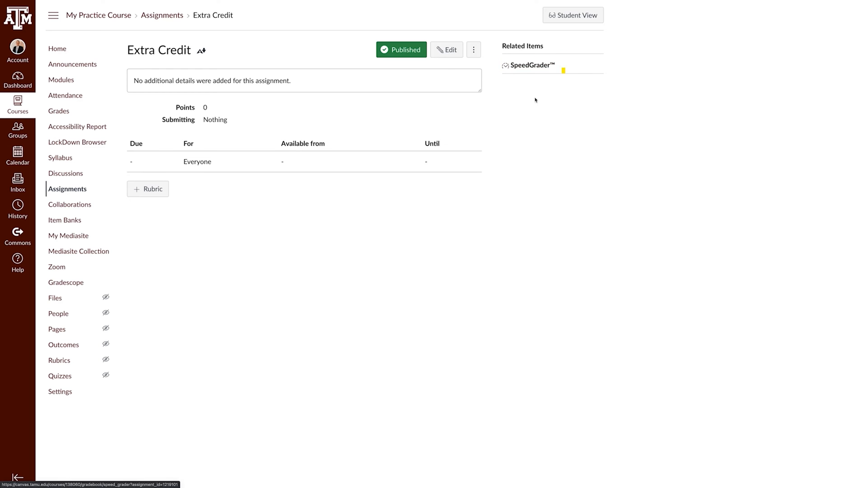
click(531, 65)
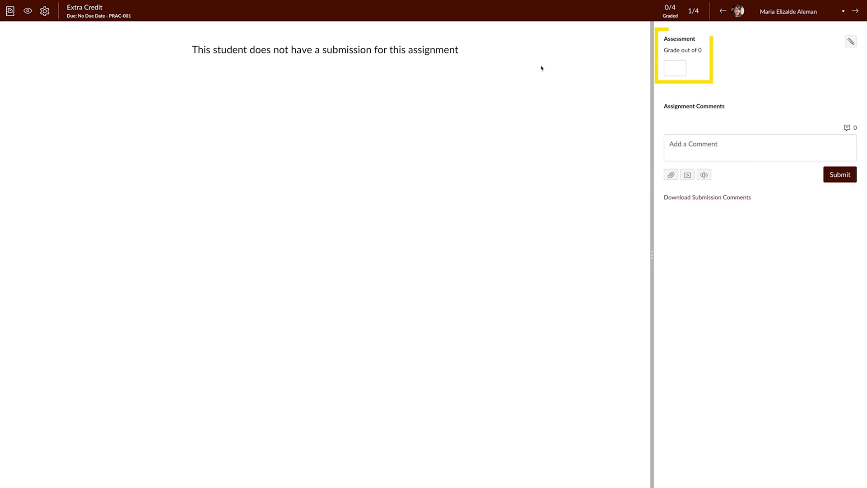
Step: Enter a grade of 5 out of 0 for the first student
text(5)
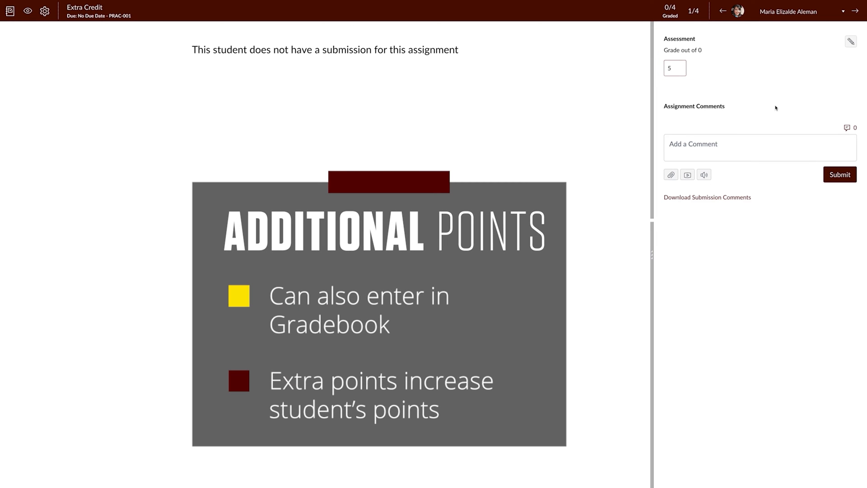